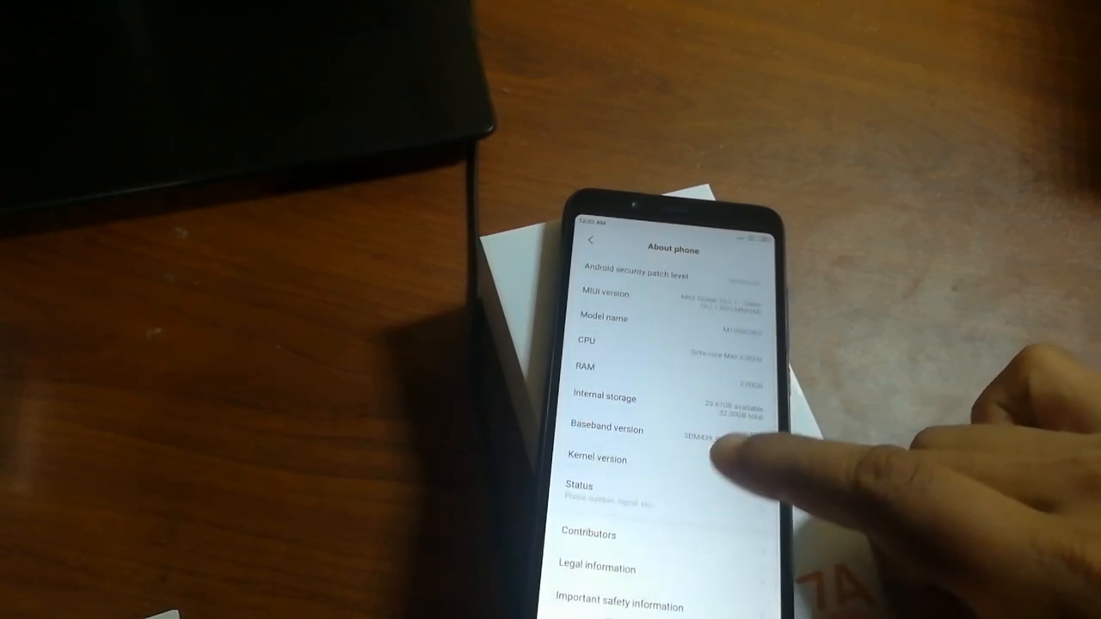
Scroll through the Redmi 7A's About phone details: model, CPU, RAM and storage
scroll("down", 3)
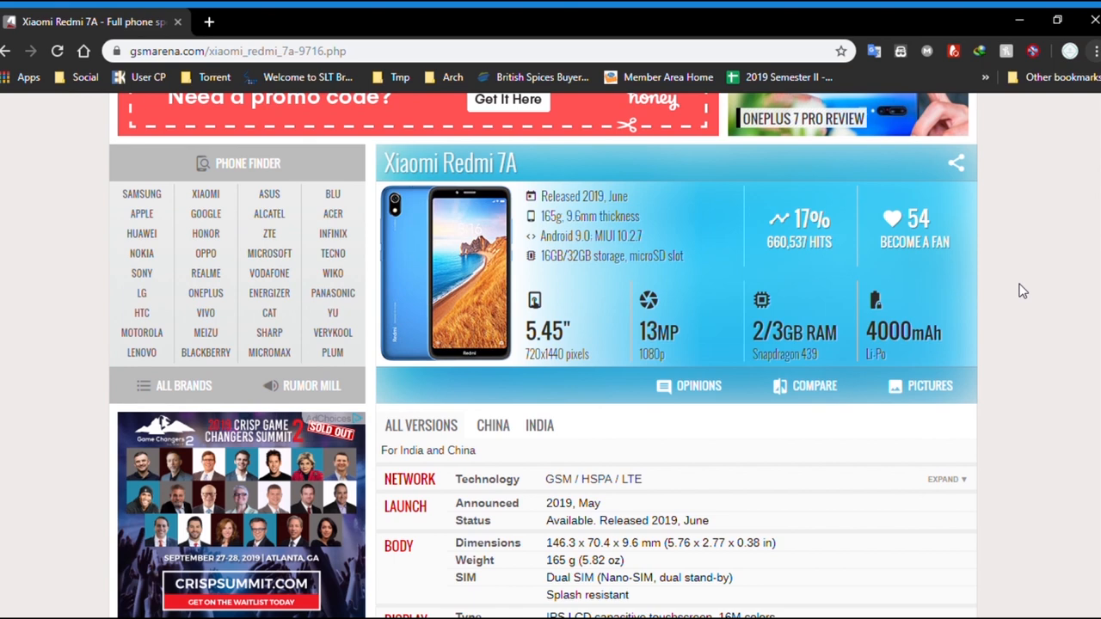
Scroll the GSMArena Redmi 7A page down to the Network-through-Memory spec table
scroll("down", 3)
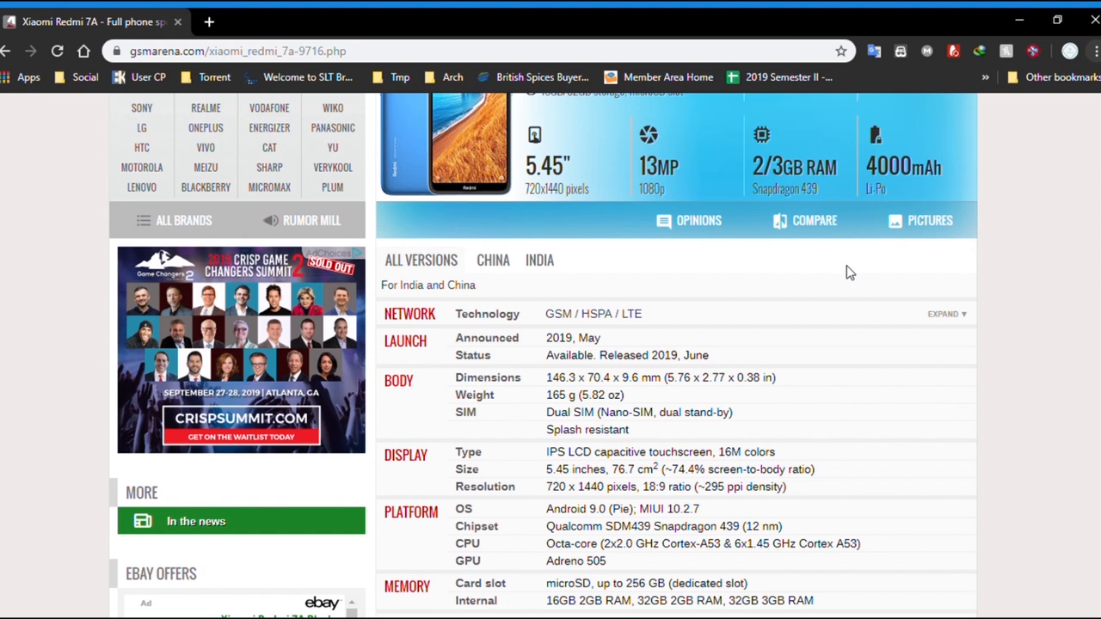
mouse_move(845, 256)
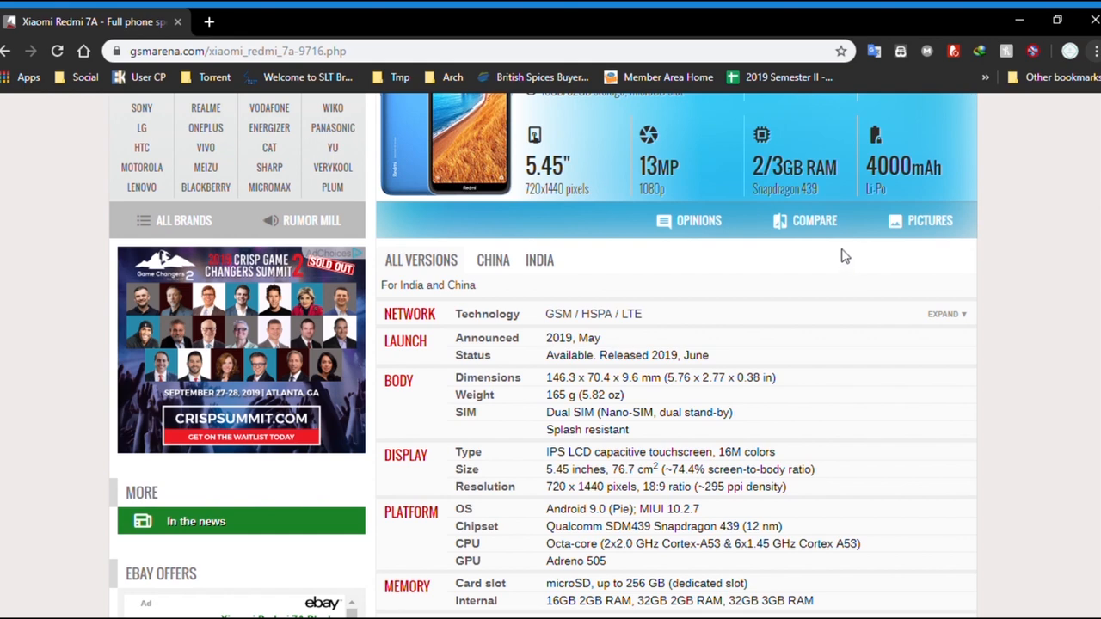
scroll("down", 3)
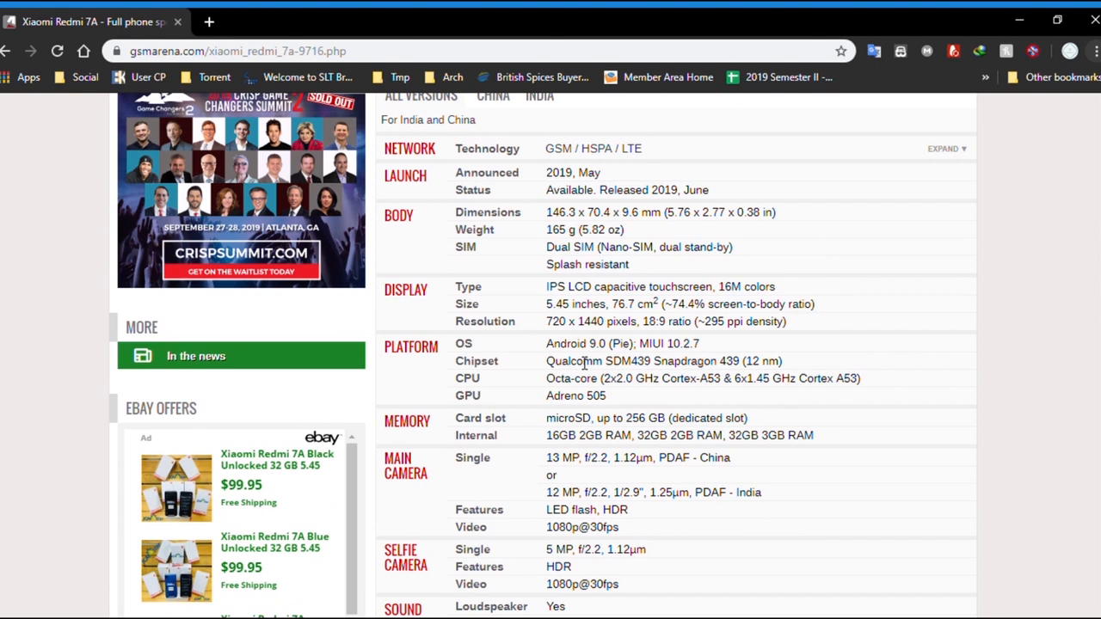
Scroll on through camera, sound, comms and battery specs to the Misc section
scroll("down", 3)
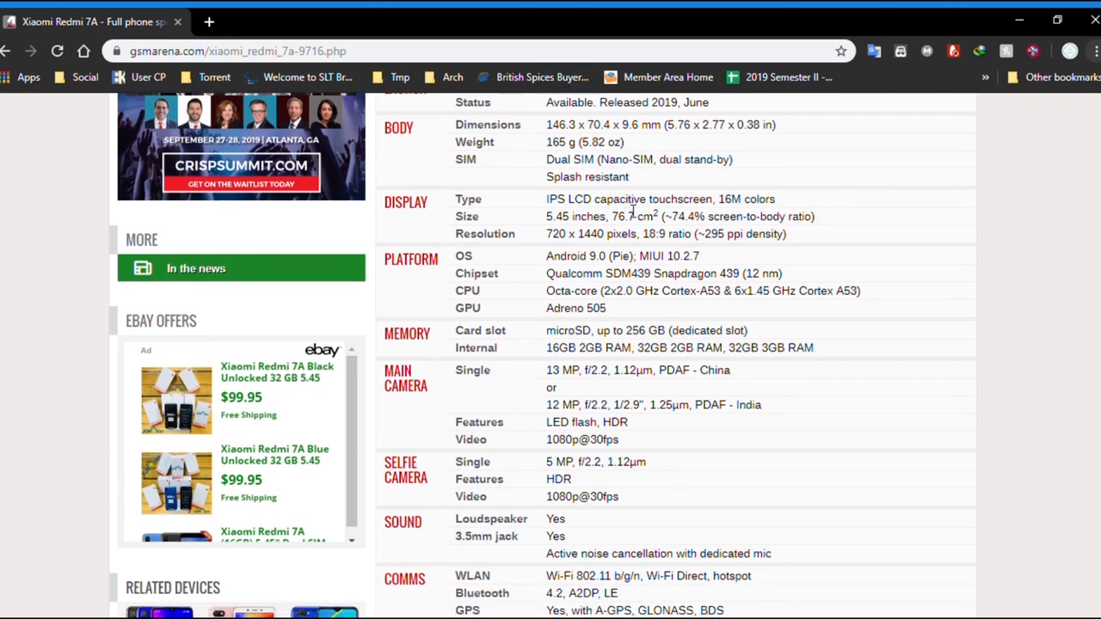
scroll("down", 3)
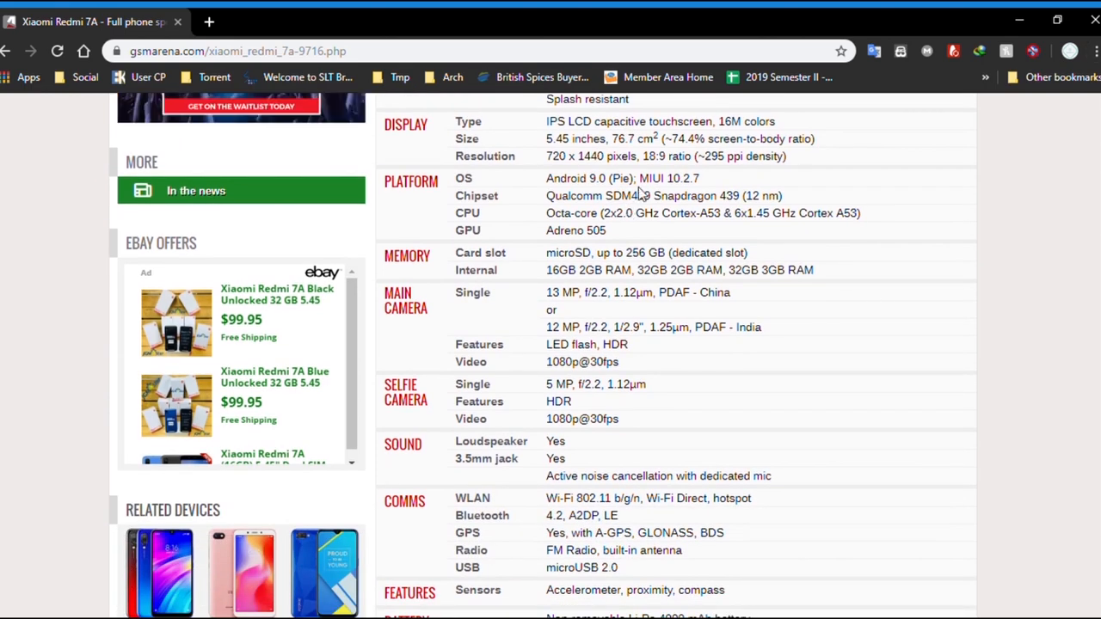
scroll("down", 3)
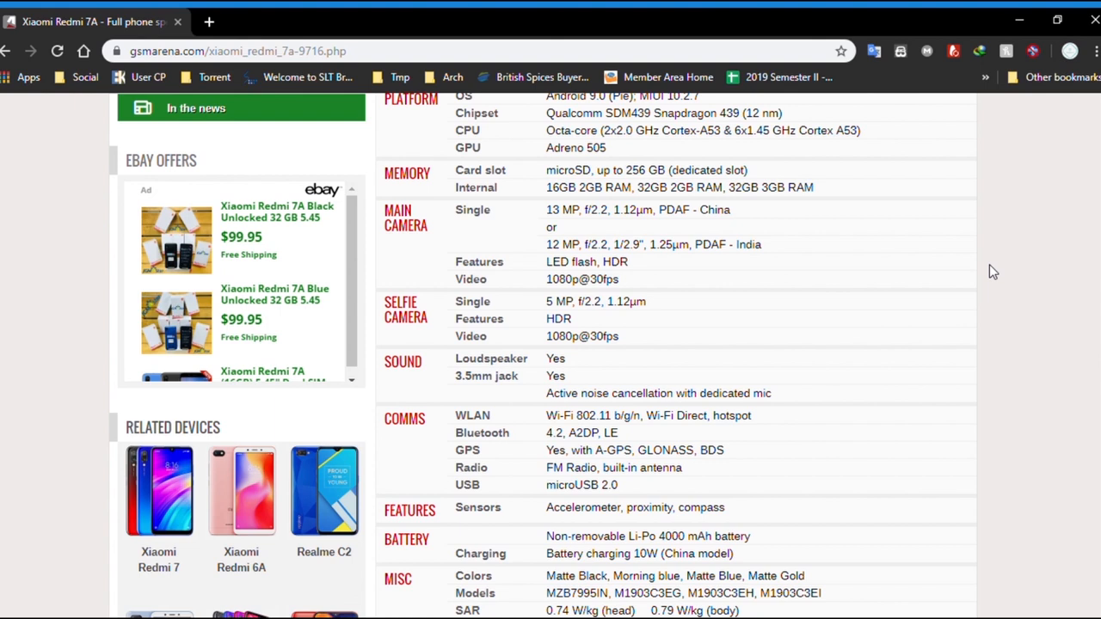
Scroll down to the About 100 EUR price, then back up to Display
scroll("down", 3)
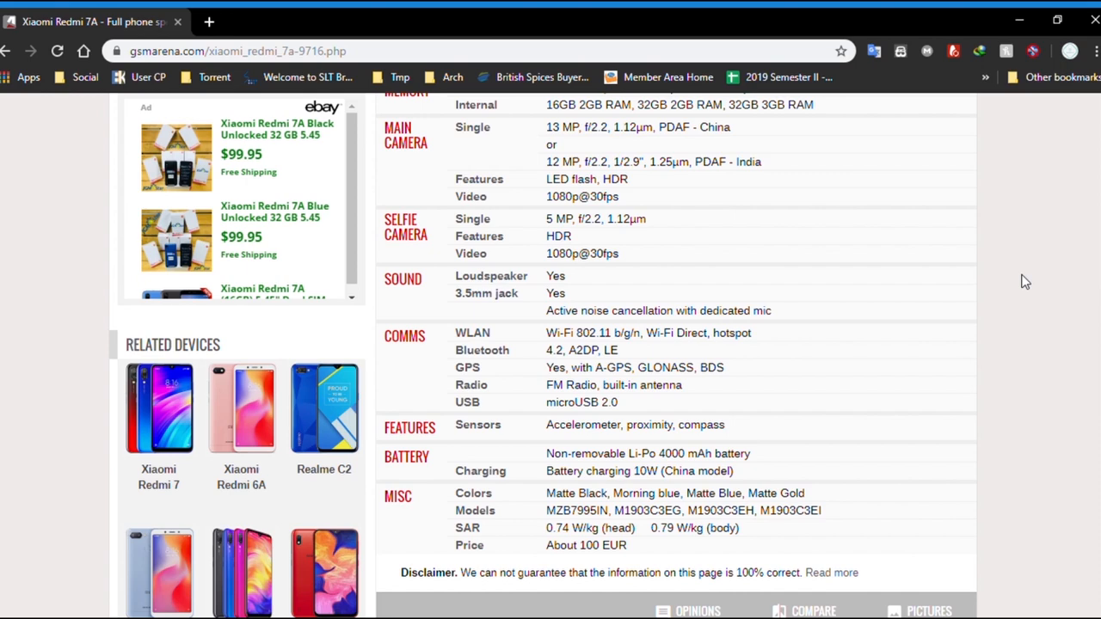
mouse_move(1007, 277)
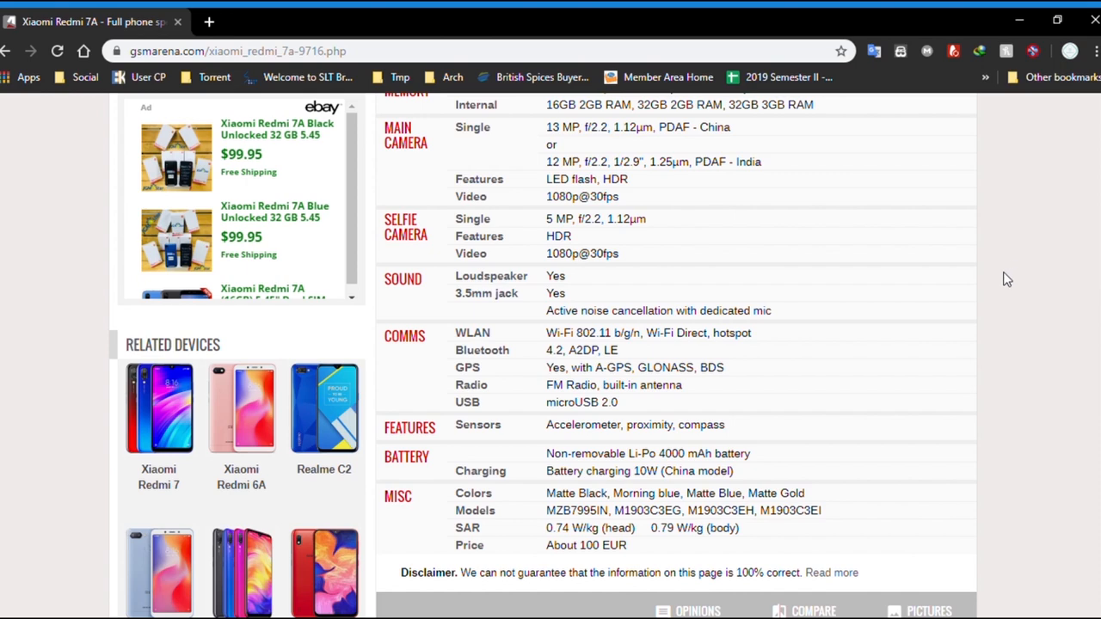
scroll("up", 3)
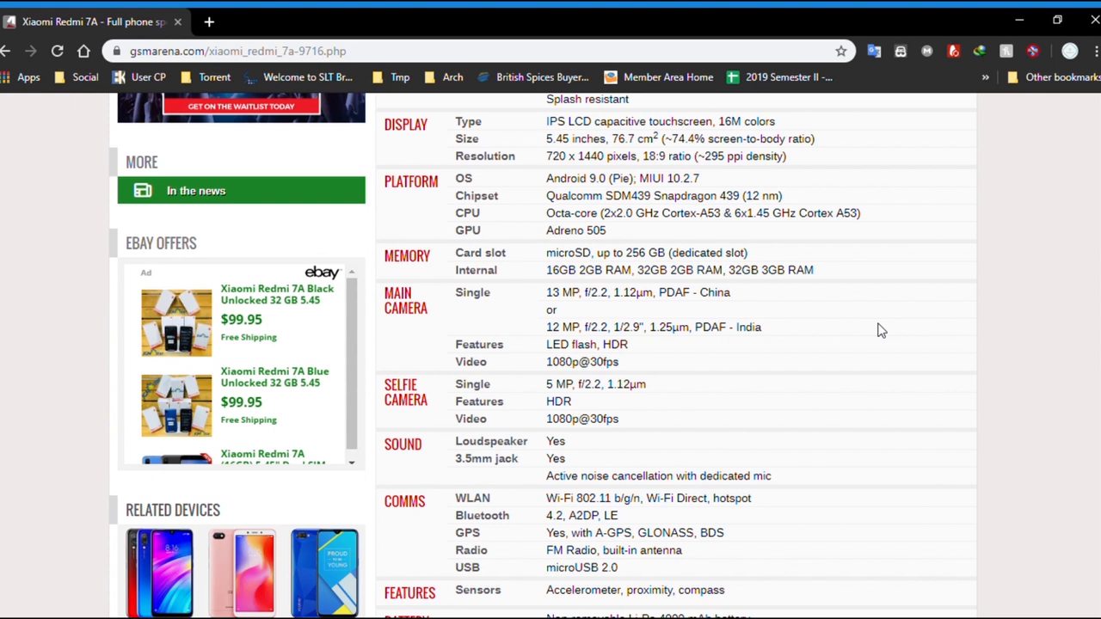
mouse_move(844, 316)
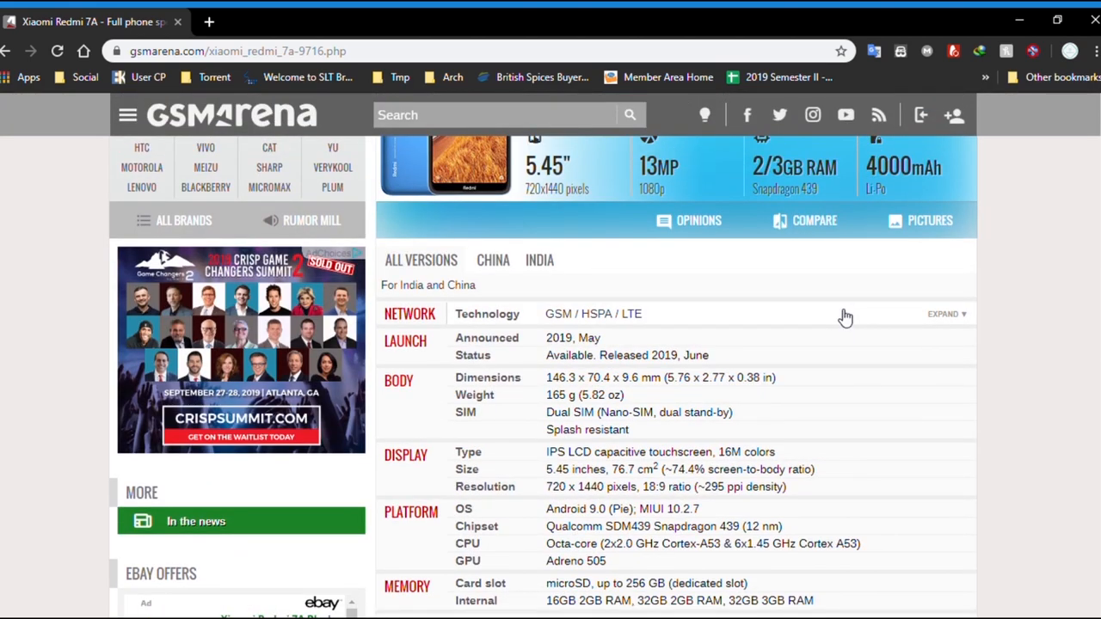
Scroll to the Redmi 7A page header: 5.45-inch display, 13MP camera, 4000mAh
scroll("up", 3)
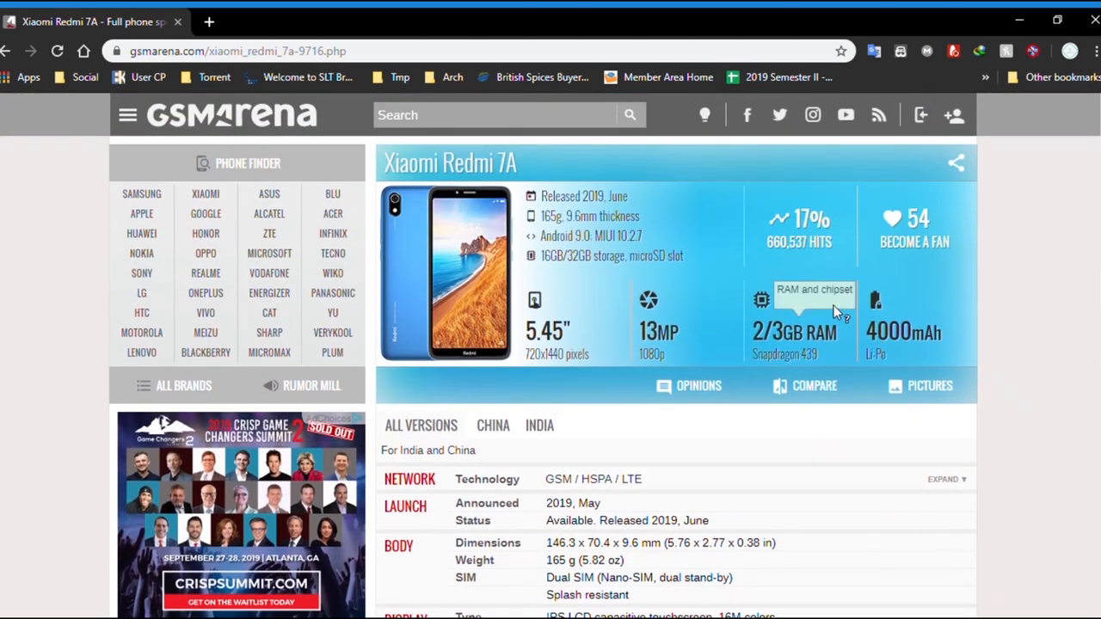
mouse_move(751, 385)
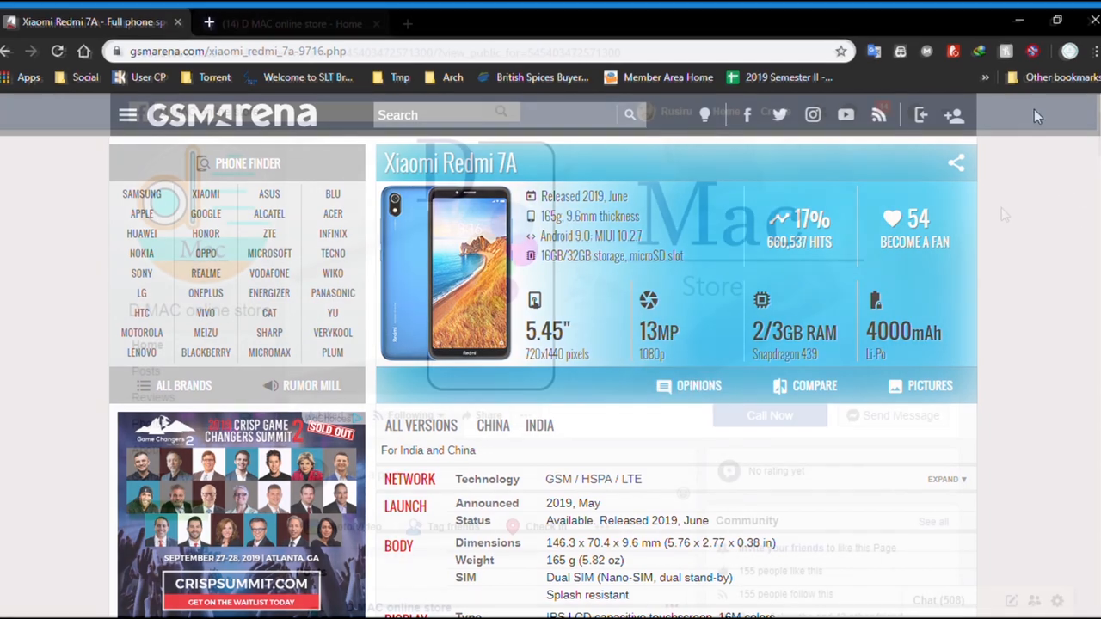
Switch to the second tab showing the D MAC online store Facebook page
left_click(292, 23)
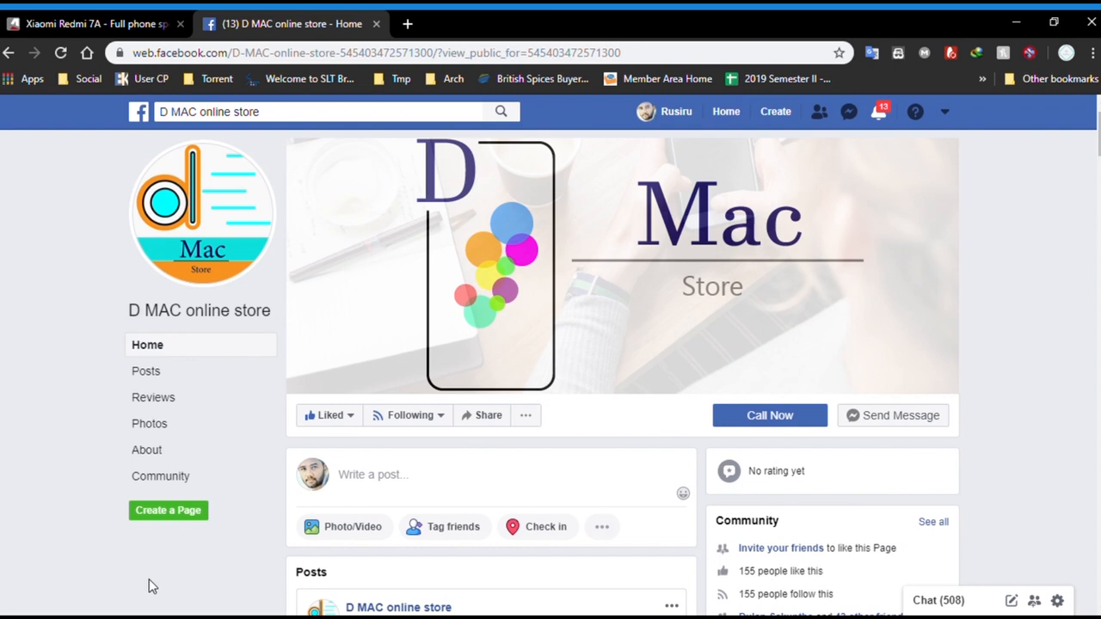
mouse_move(144, 576)
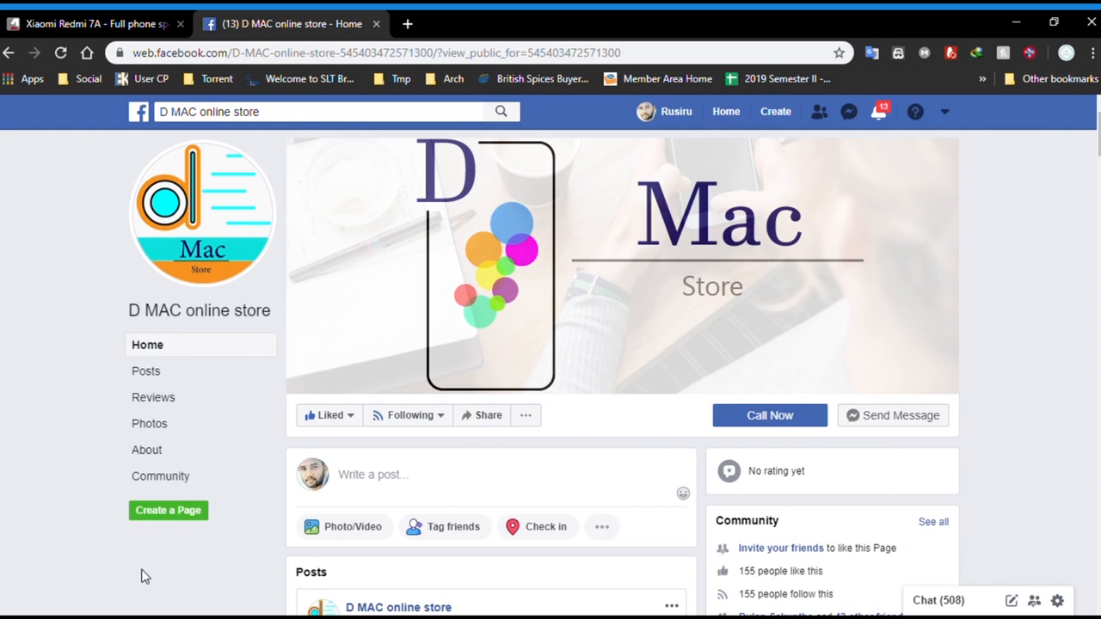